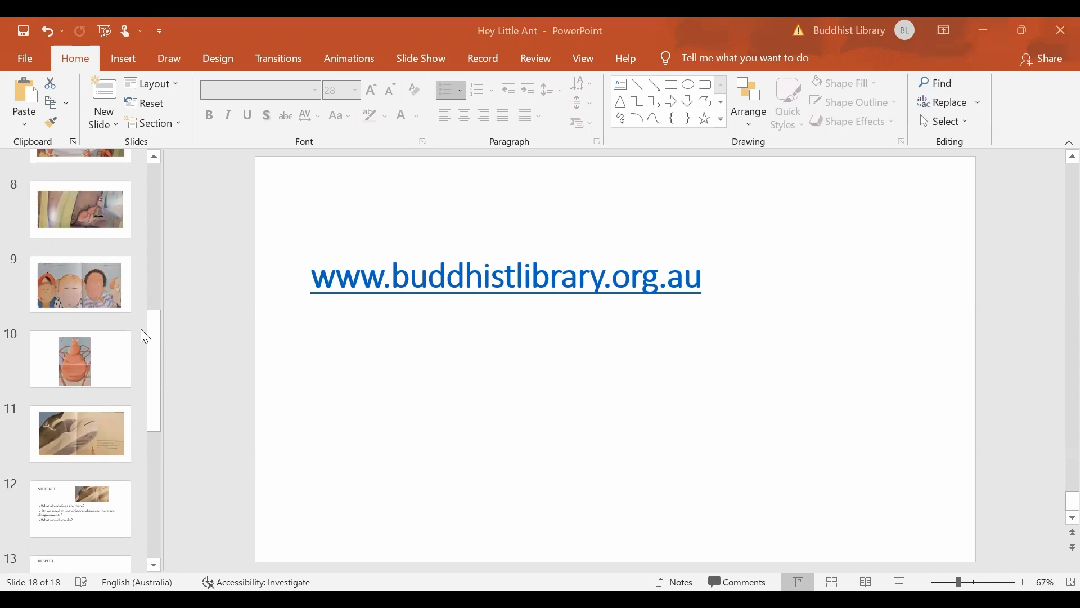
mouse_move(160, 344)
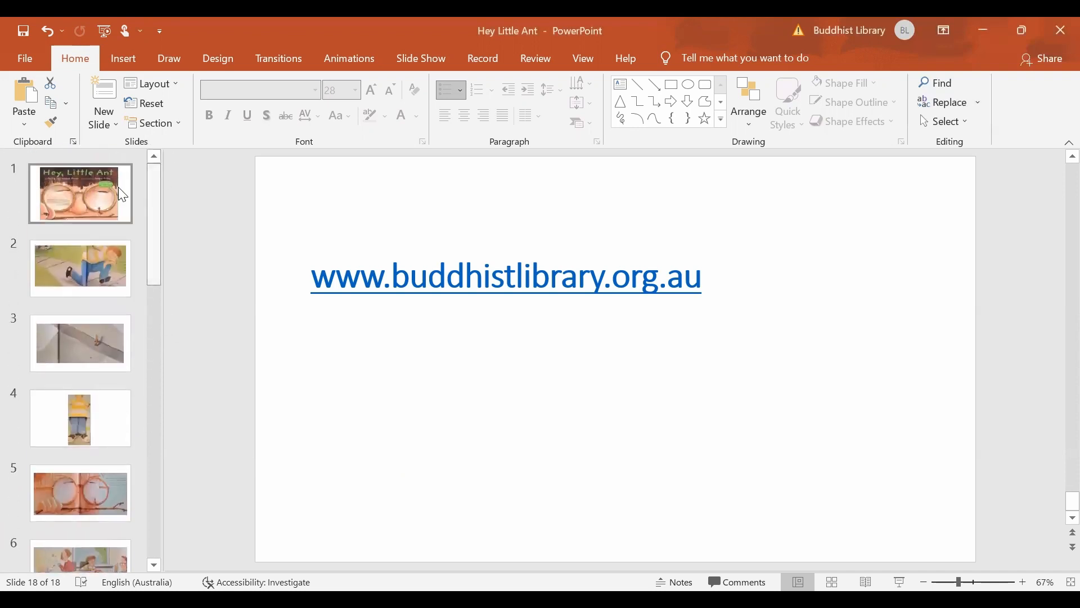
Step: Return from the closing website slide to slide 1, the Hey Little Ant title slide
click(80, 193)
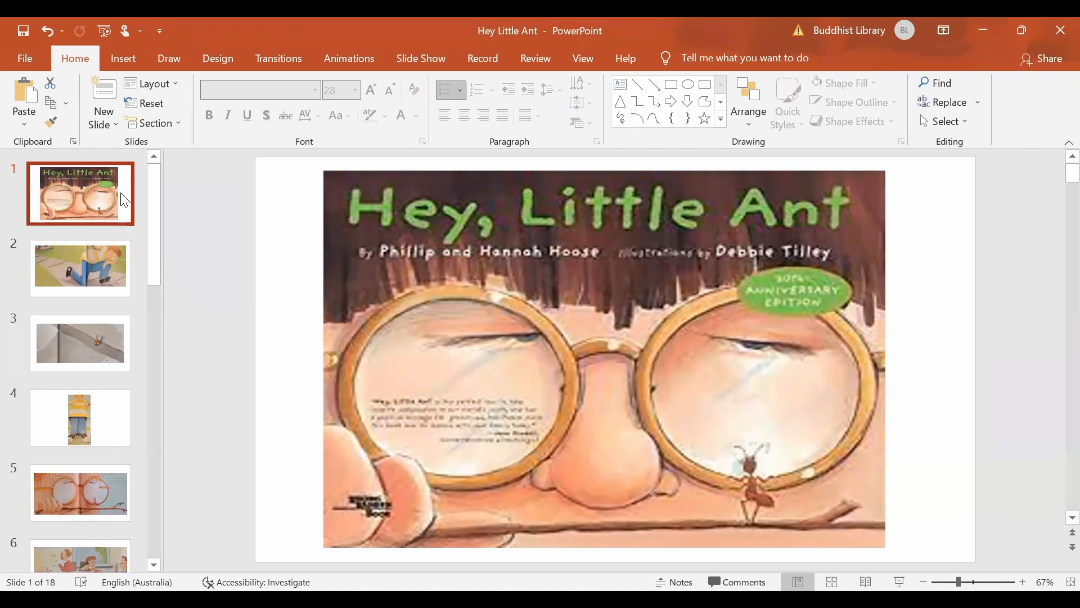
Step: Page through slides 2-5: the kneeling boy, the ant with suitcase, the tall boy, the glasses and ant
click(80, 267)
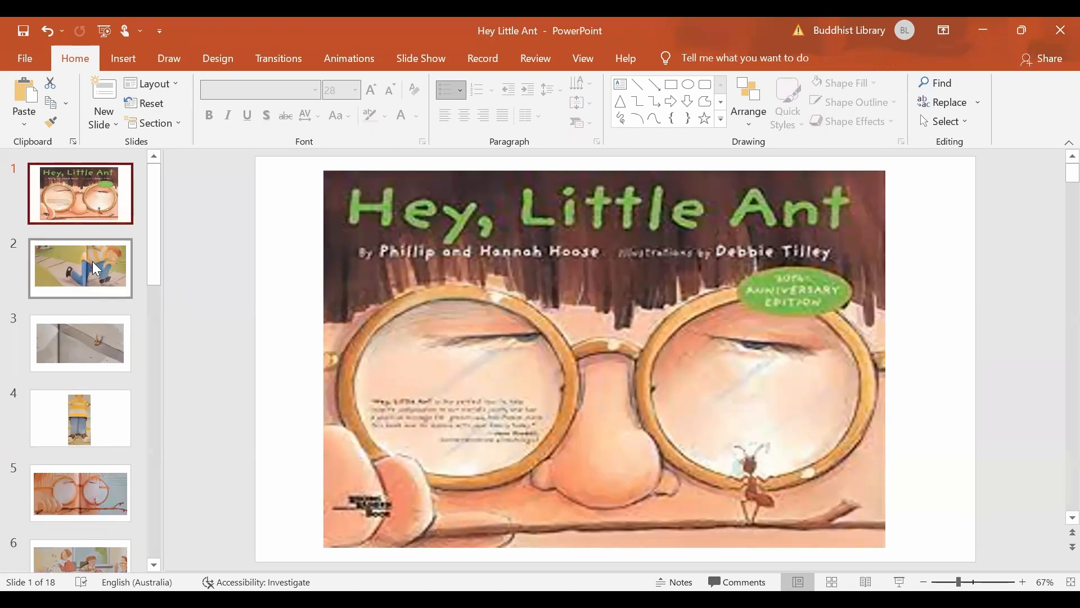
click(80, 268)
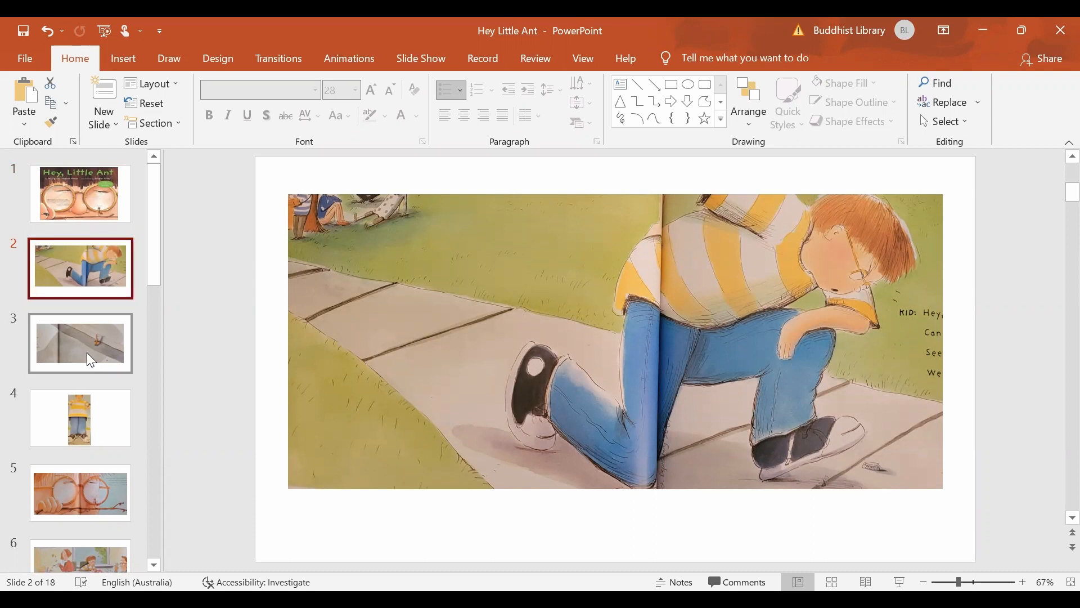
click(80, 343)
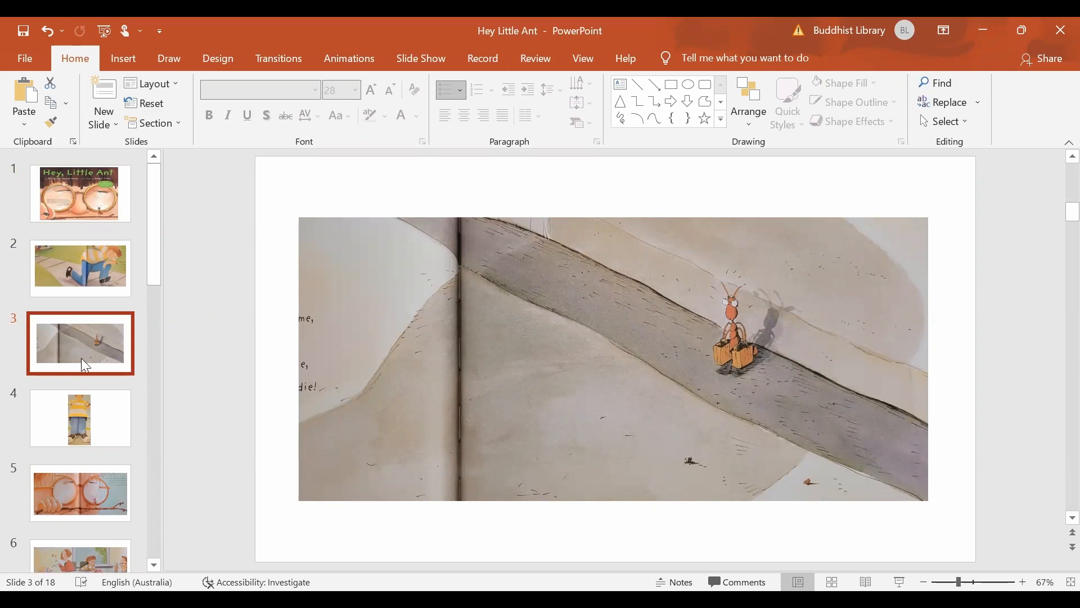
click(80, 419)
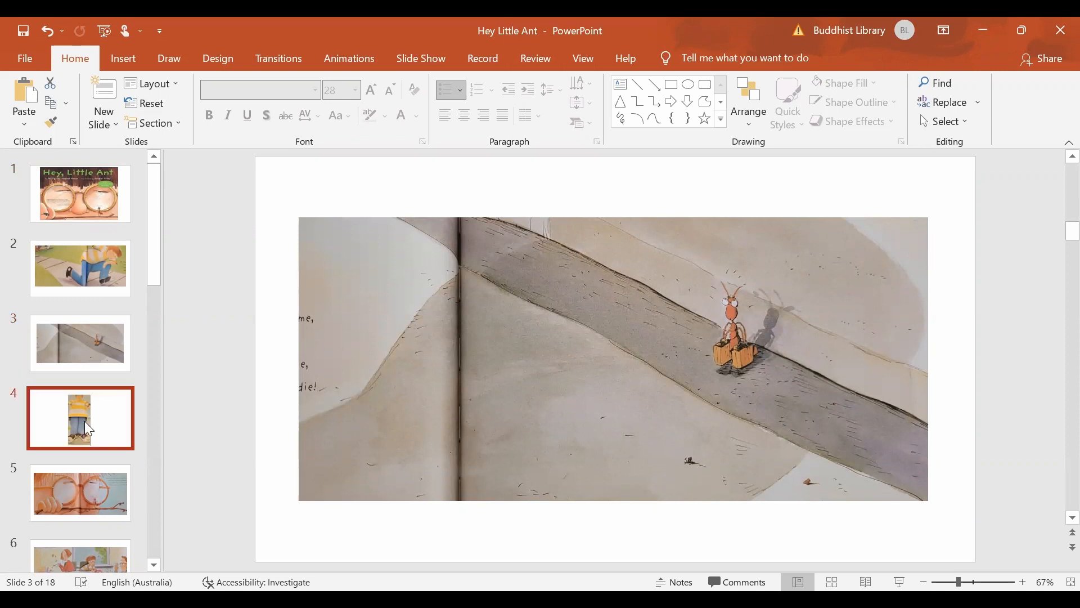
click(80, 419)
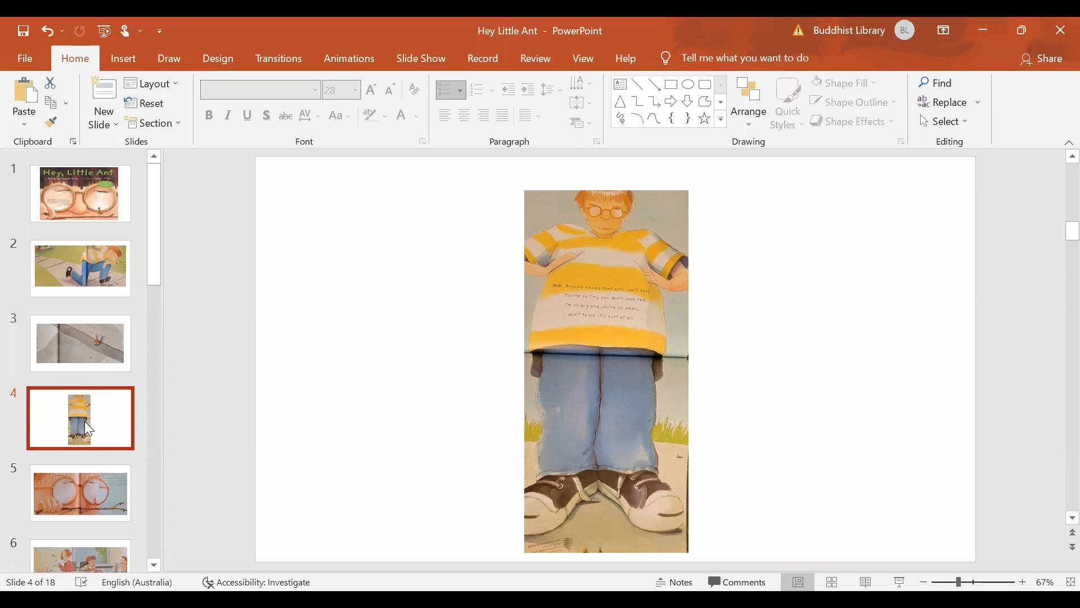
click(80, 492)
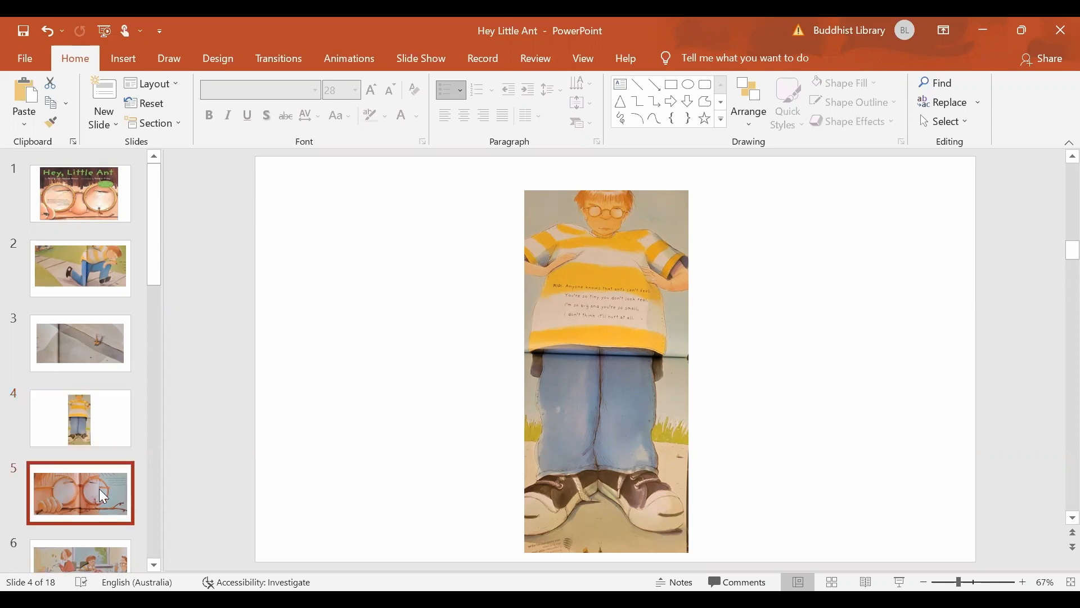
click(79, 493)
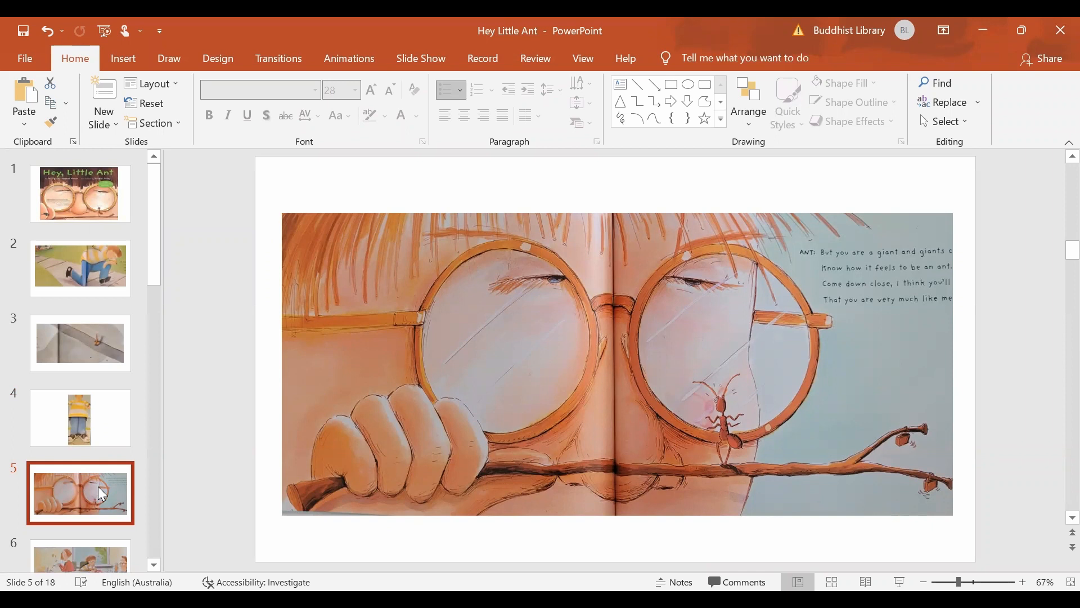
mouse_move(75, 502)
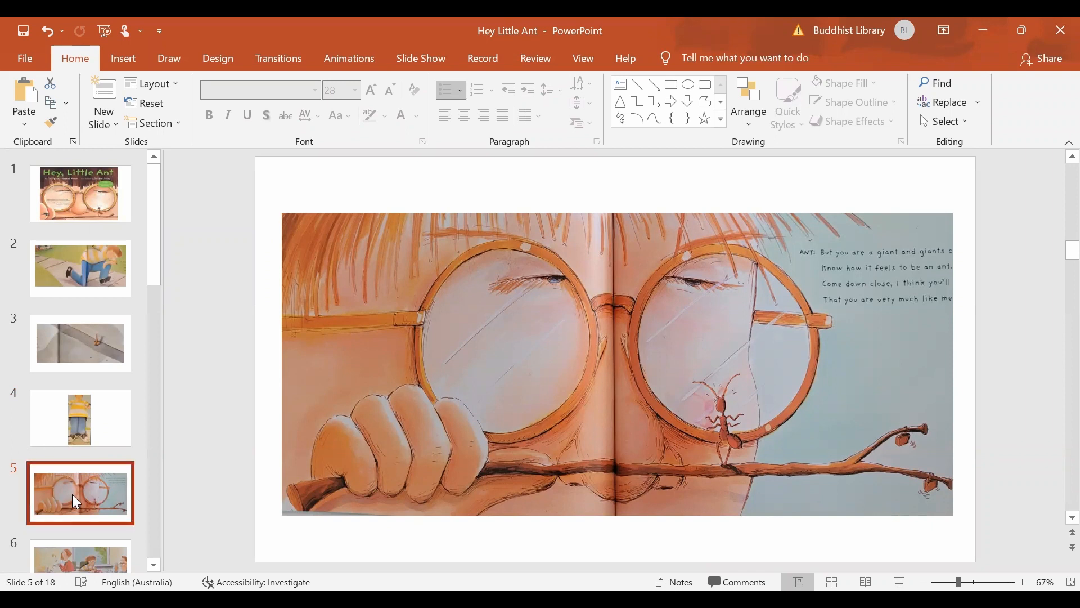
scroll(down, 3)
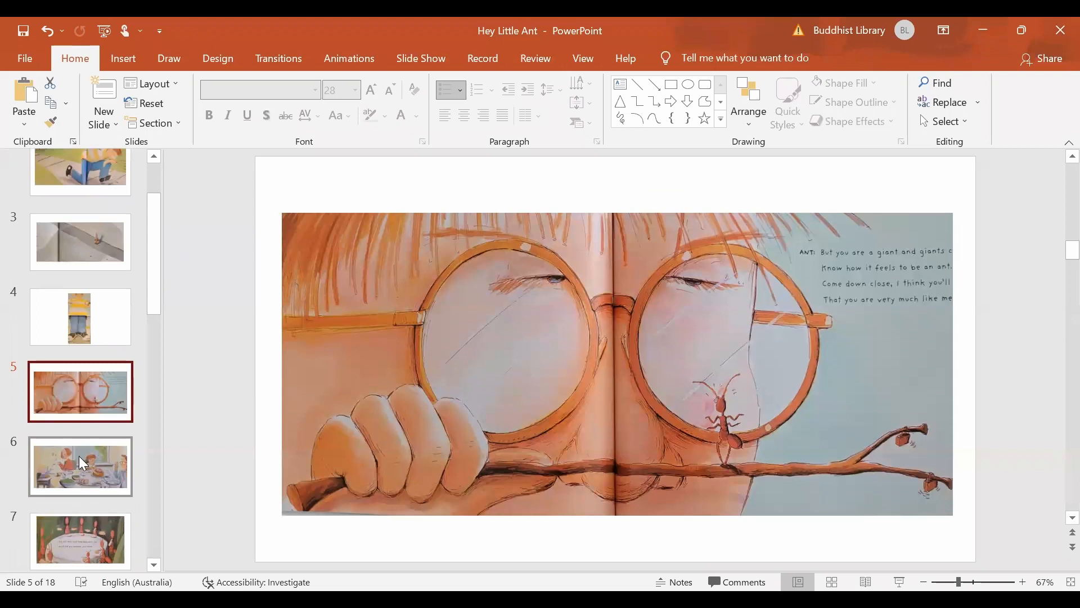
Step: Show slides 6-8: the family dinner, the ants around their table, the ant in the grass
click(80, 465)
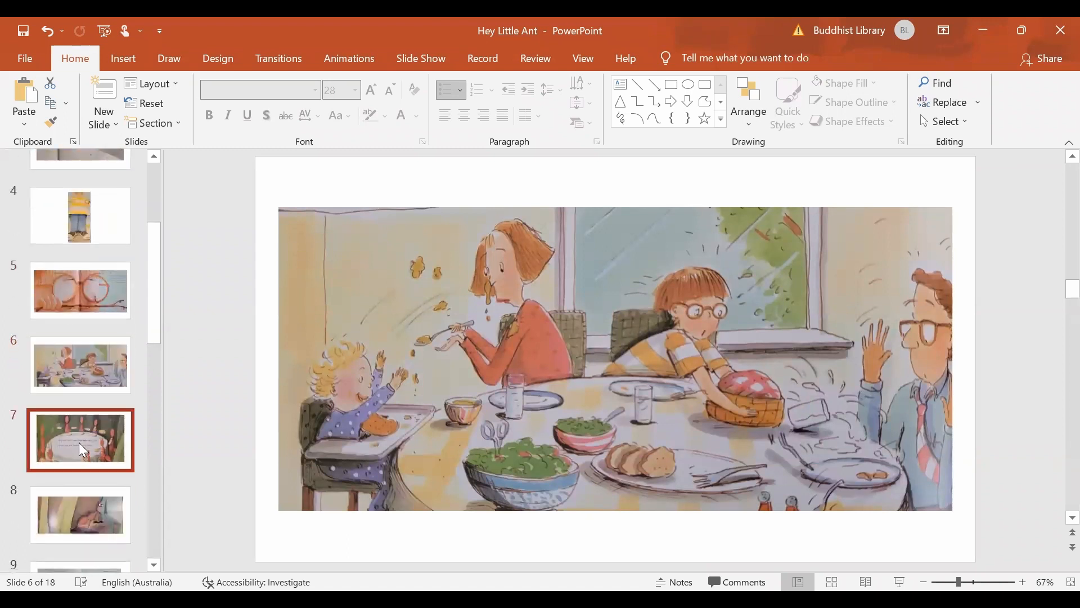
click(80, 441)
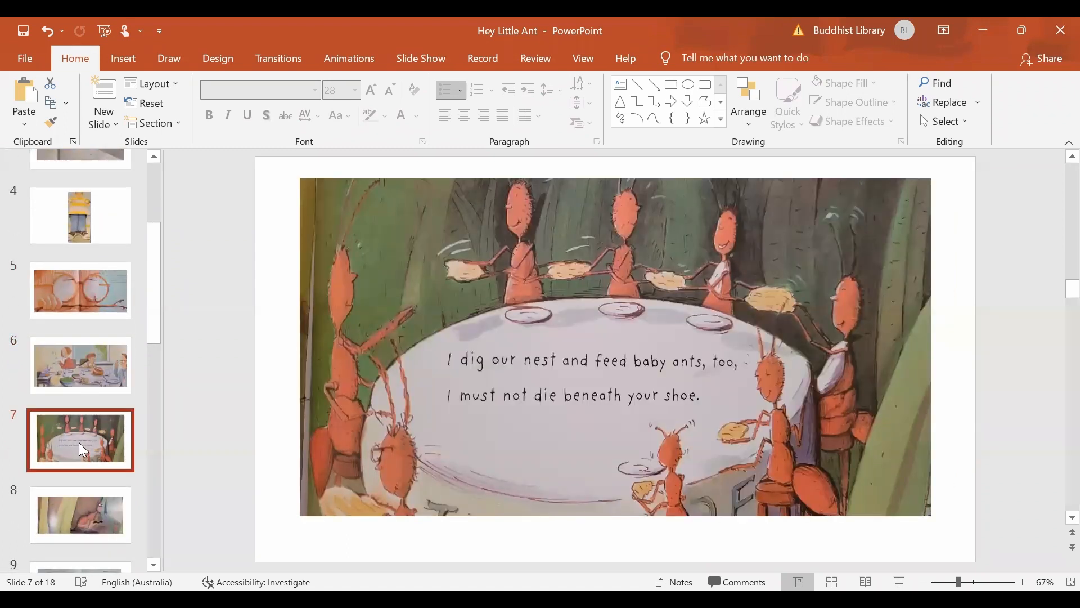
scroll(down, 3)
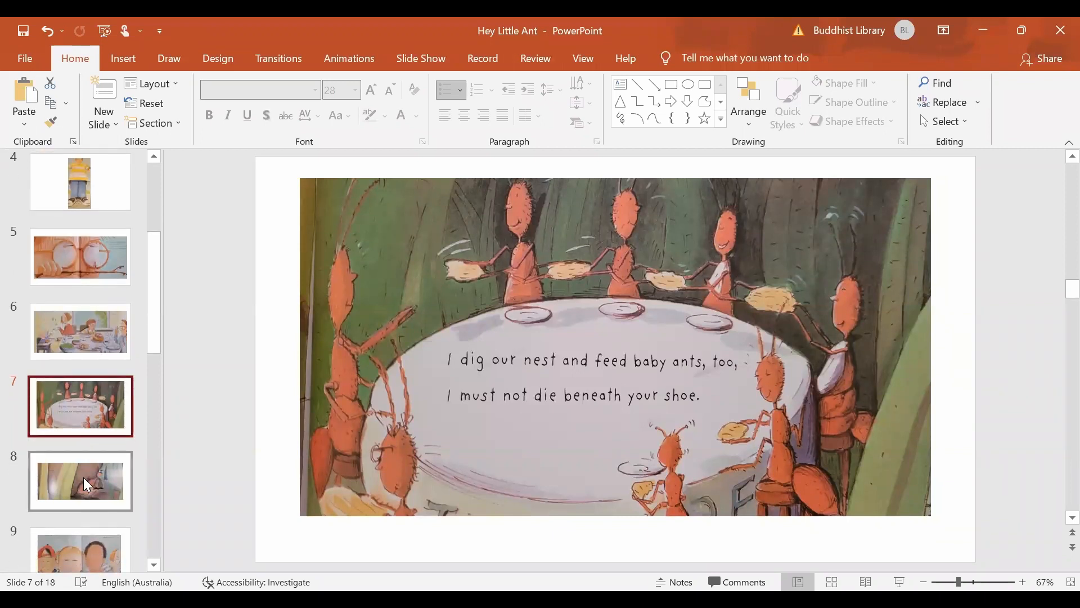
click(79, 480)
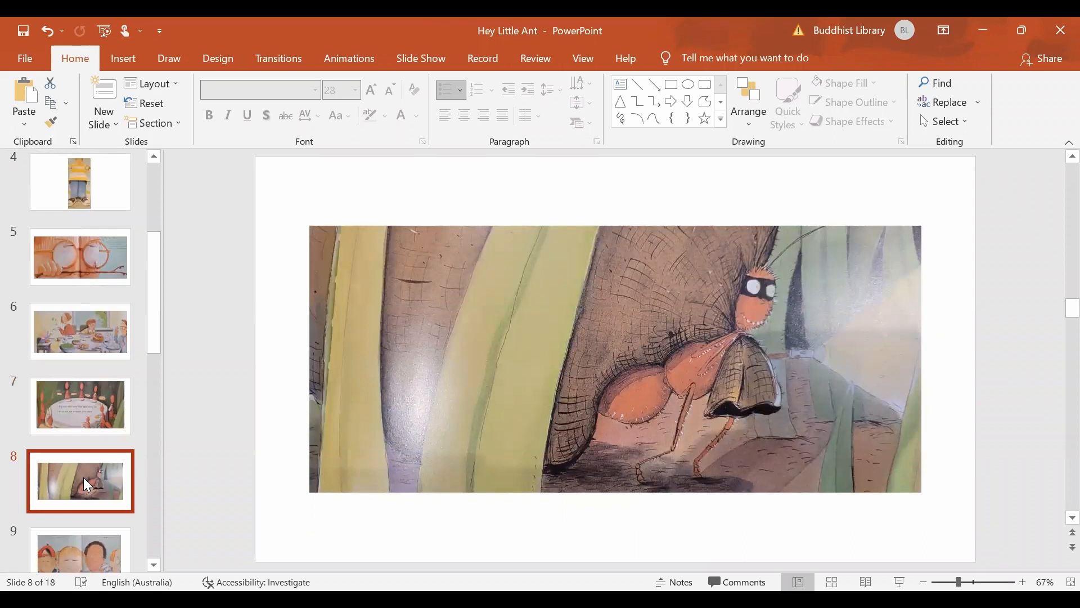
scroll(down, 3)
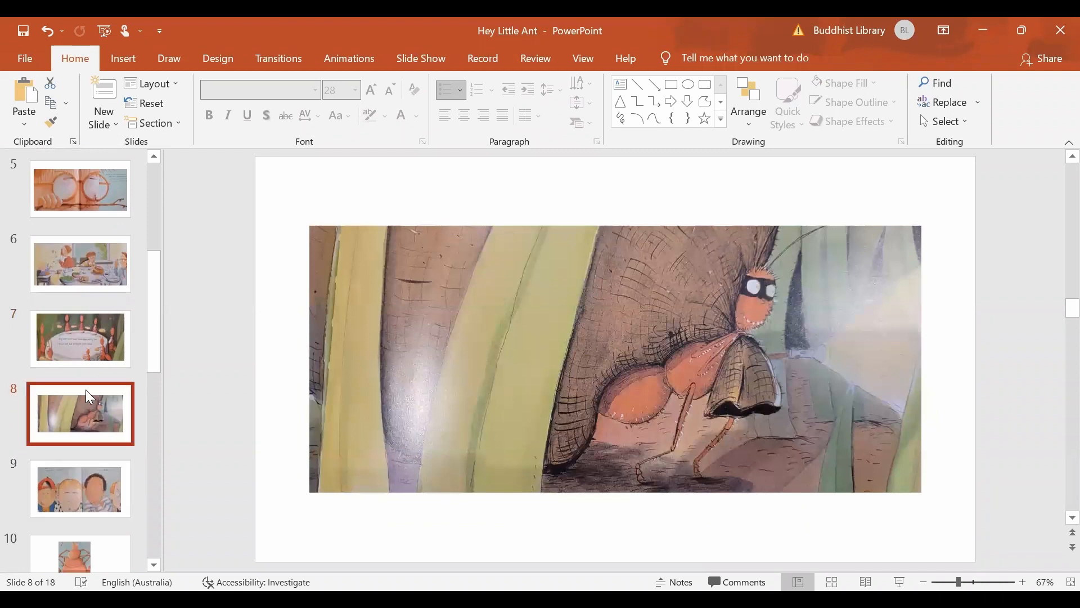
mouse_move(85, 419)
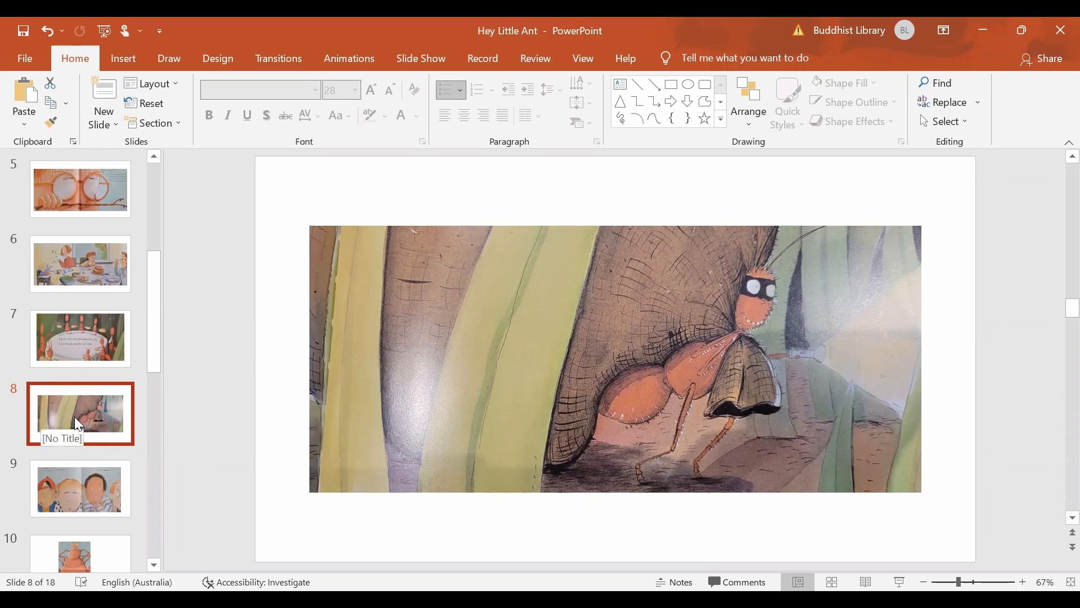
mouse_move(82, 489)
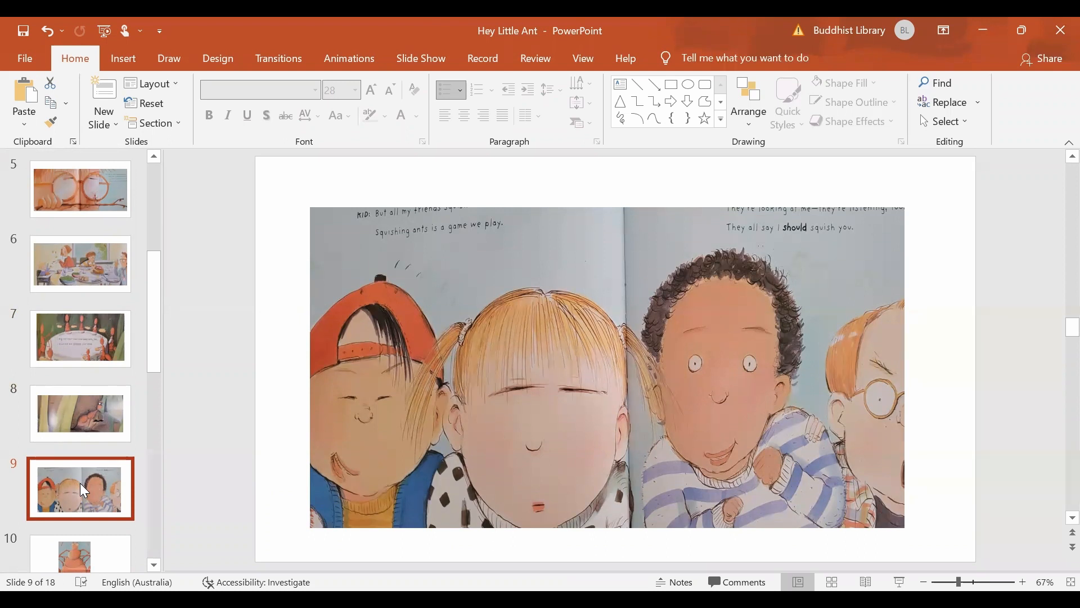
scroll(down, 3)
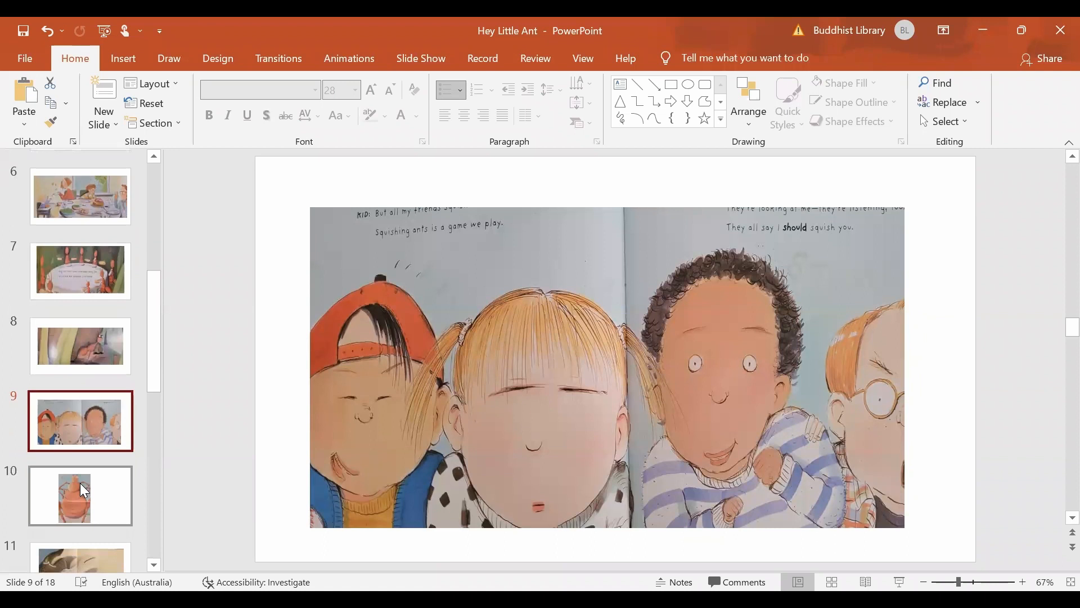
Step: Show slide 10, the big ant, then slide 11, the raised shoe over the ant
click(80, 496)
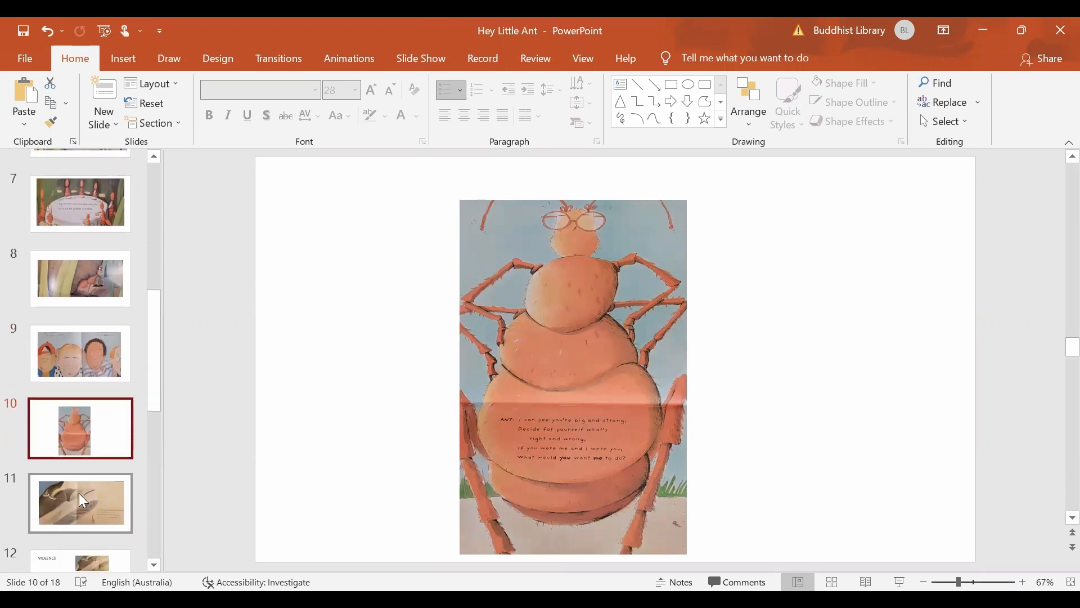
click(80, 502)
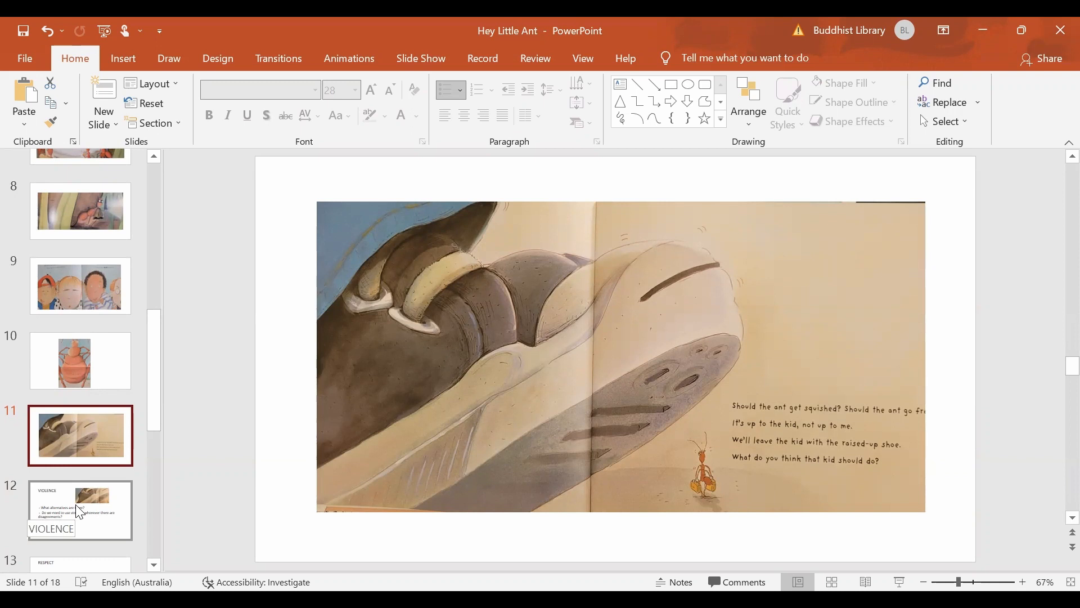
mouse_move(79, 510)
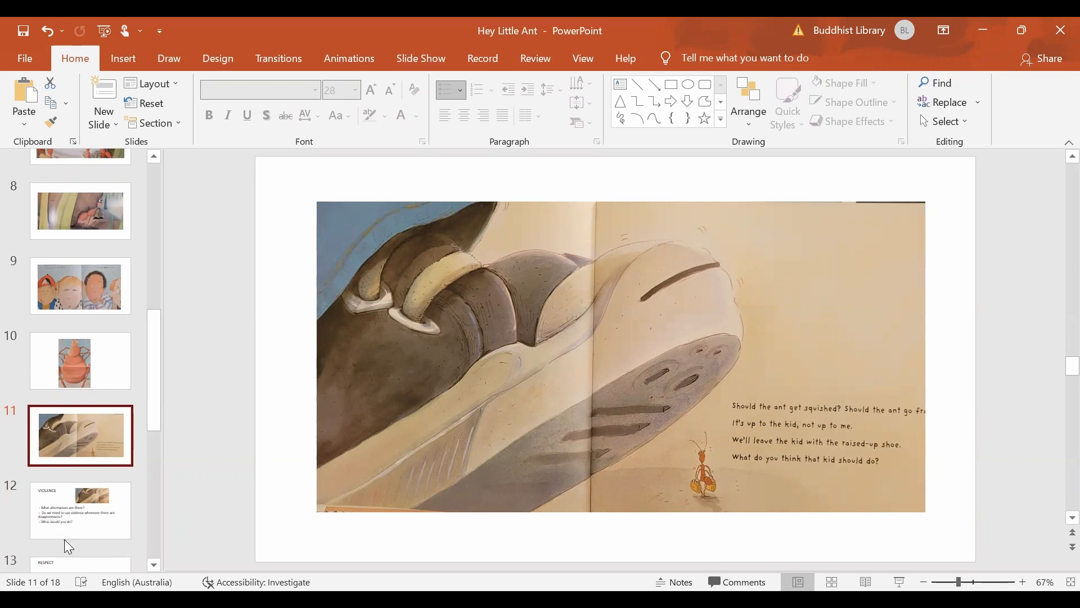
mouse_move(69, 510)
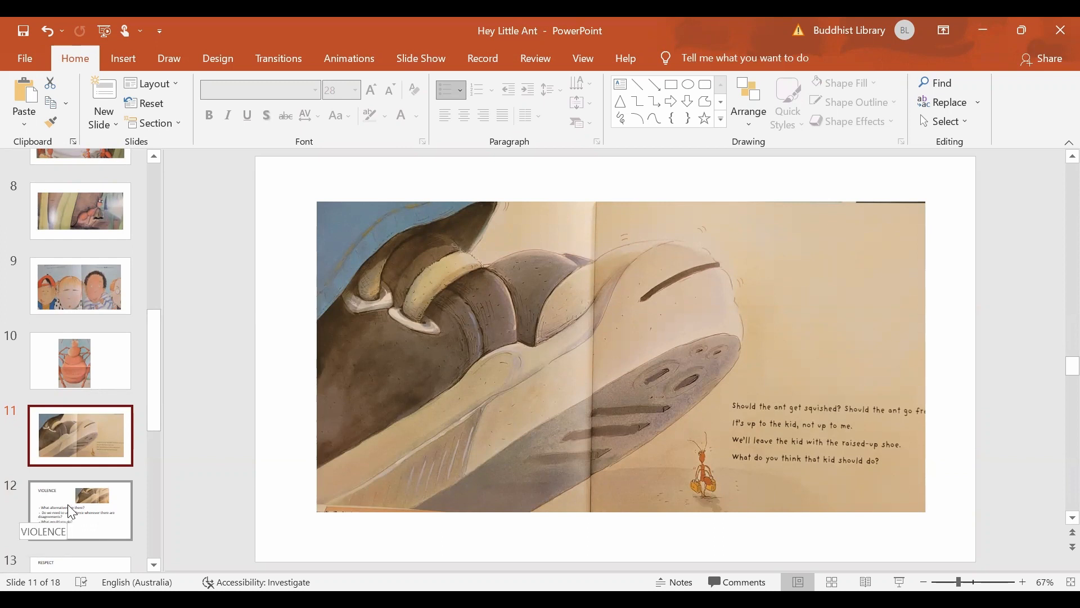
Step: Show the VIOLENCE and RESPECT discussion slides on the way to Concept of Power
click(80, 510)
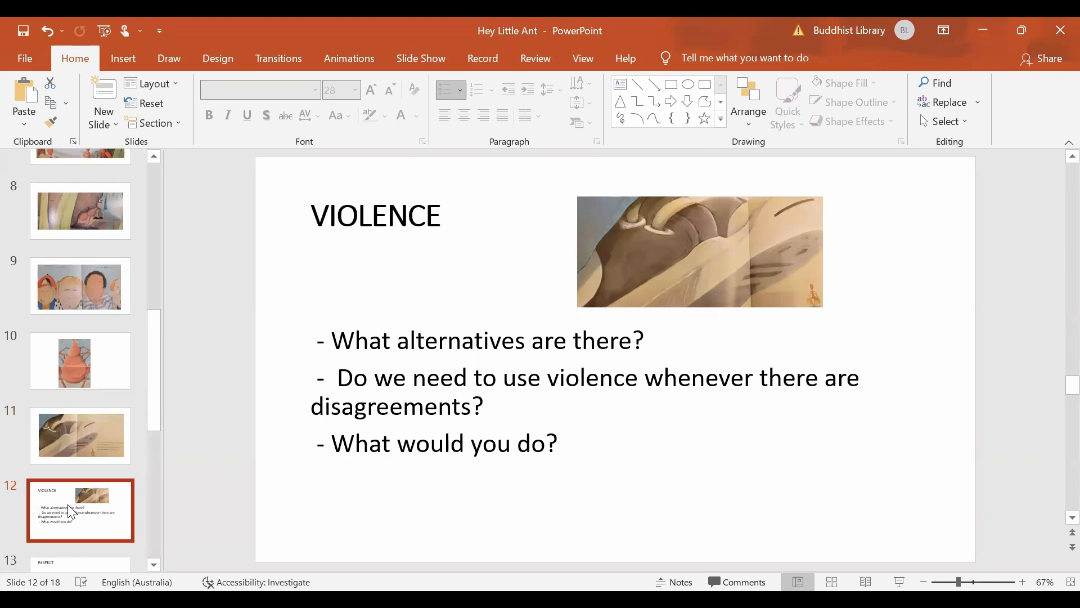
scroll(down, 3)
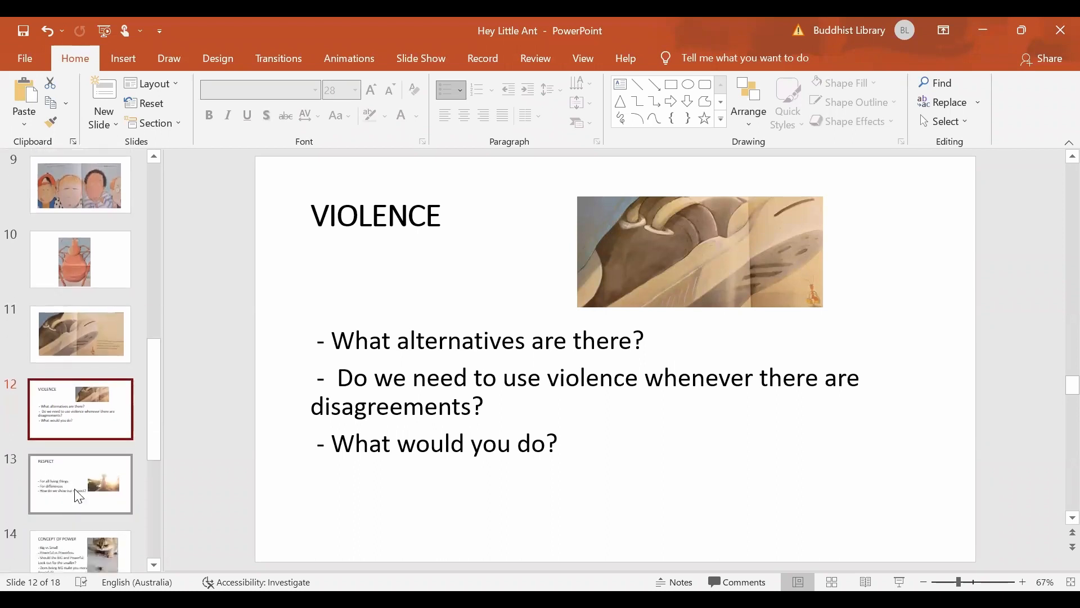
click(79, 484)
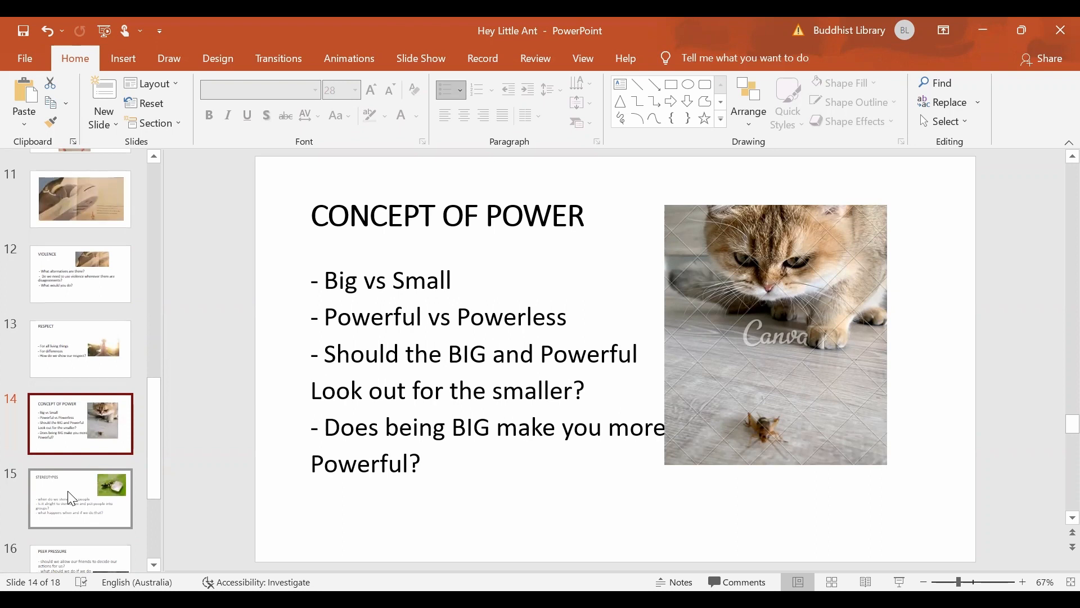
Step: Show slide 15, Stereotypes, then slide 16, the Peer Pressure discussion questions
click(80, 497)
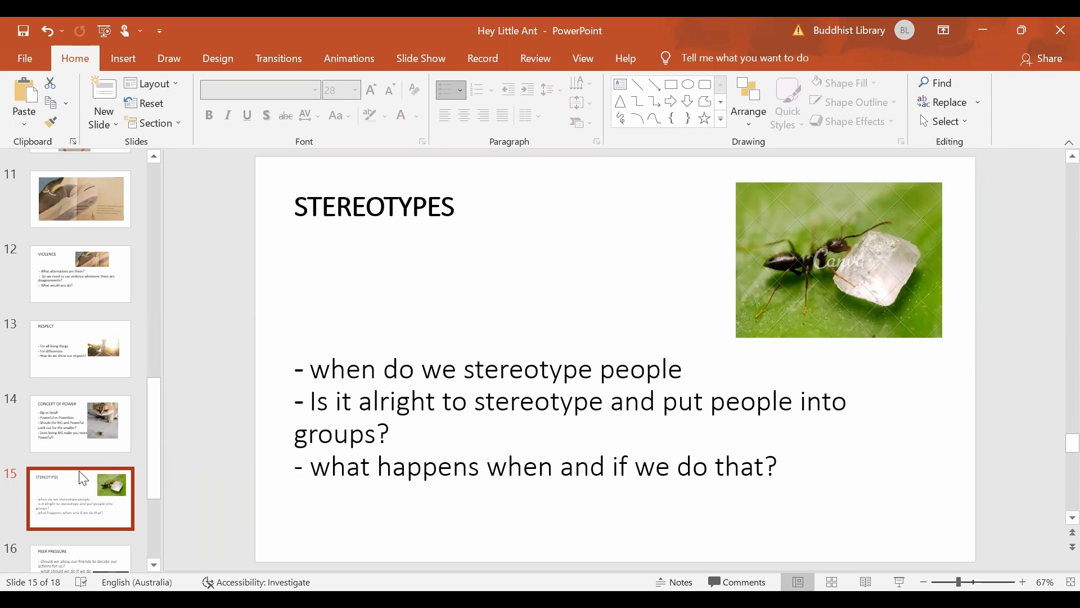
scroll(down, 3)
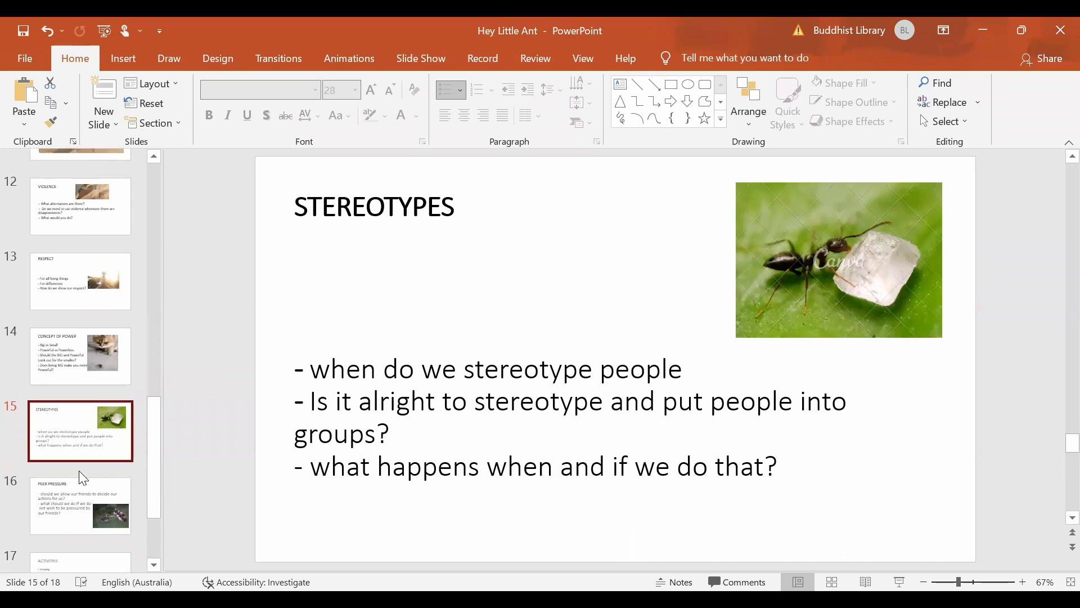
scroll(down, 3)
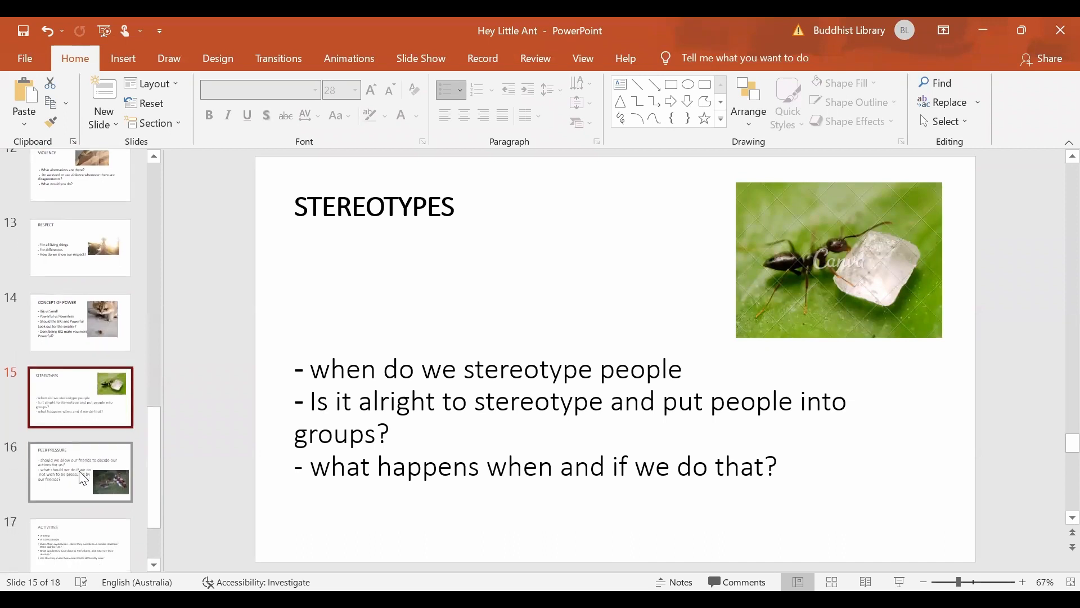
click(80, 472)
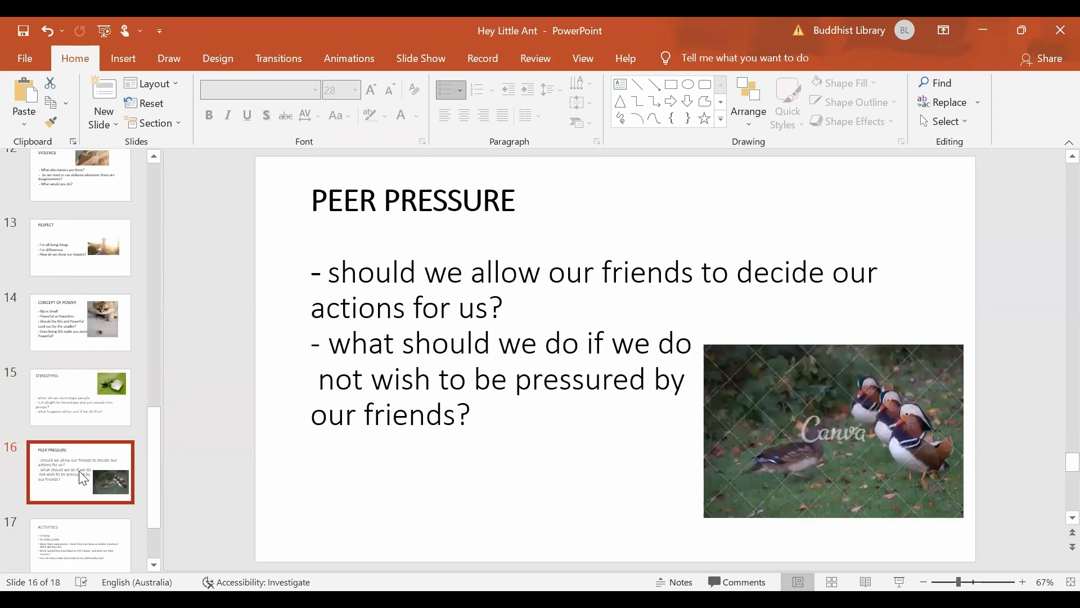
mouse_move(81, 472)
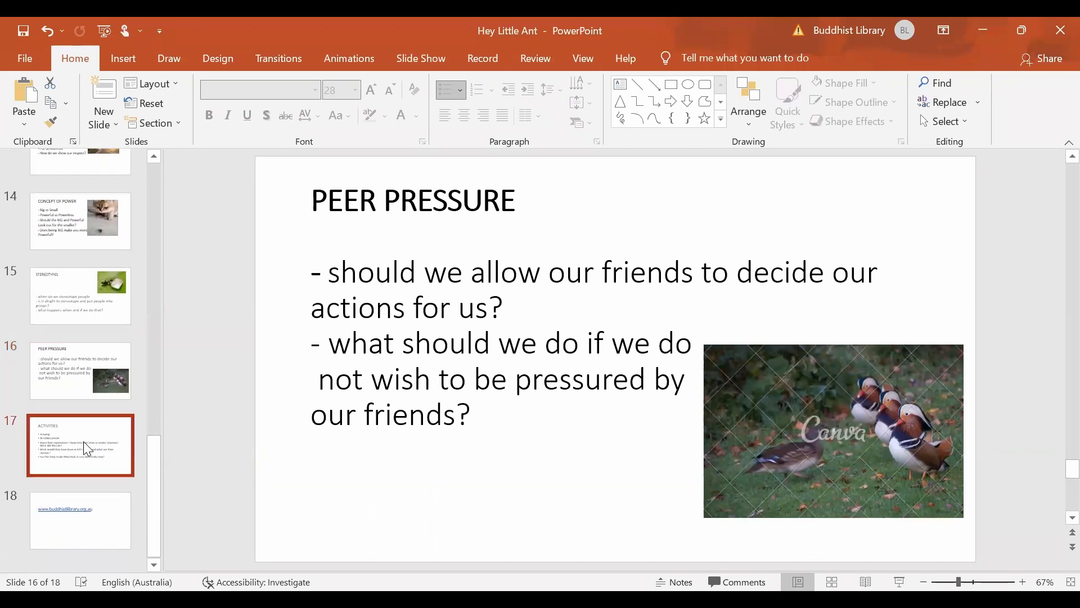
Step: Show slide 17, Activities, with the drawing and conclusion discussion points
click(79, 446)
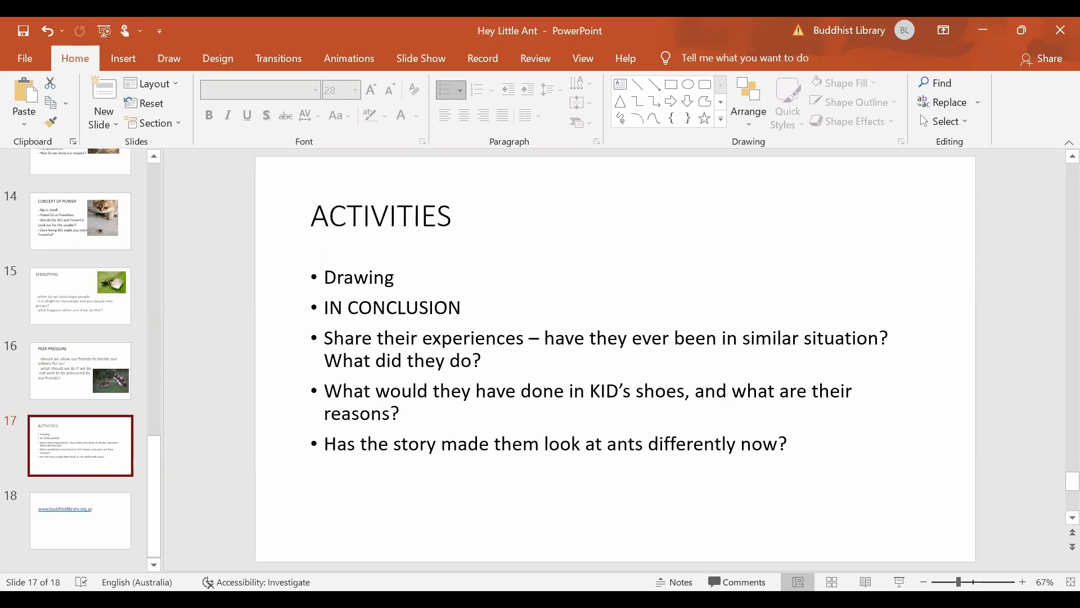
click(80, 520)
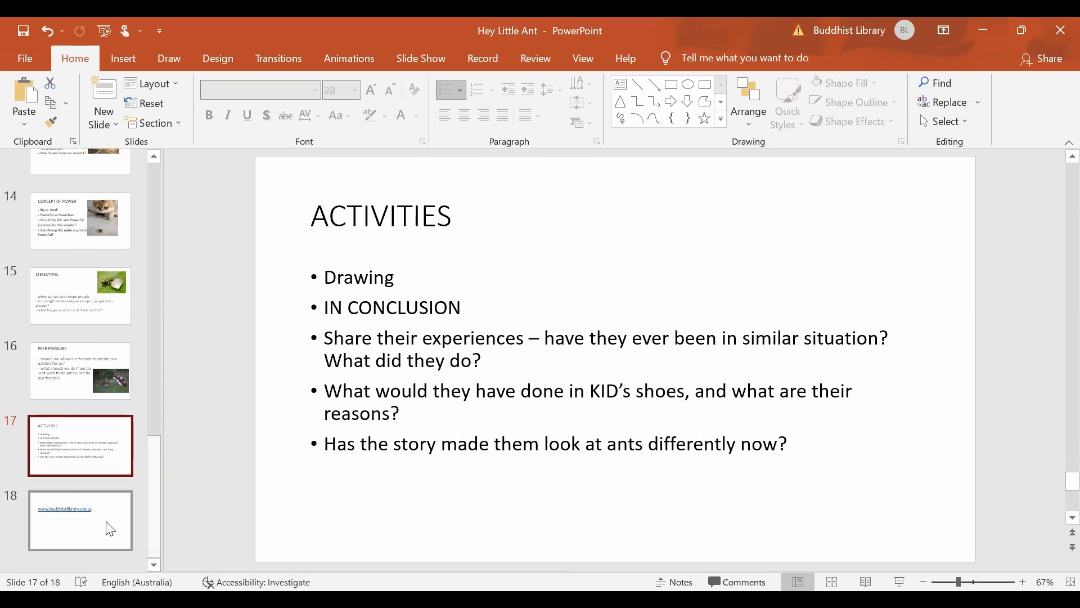
click(81, 520)
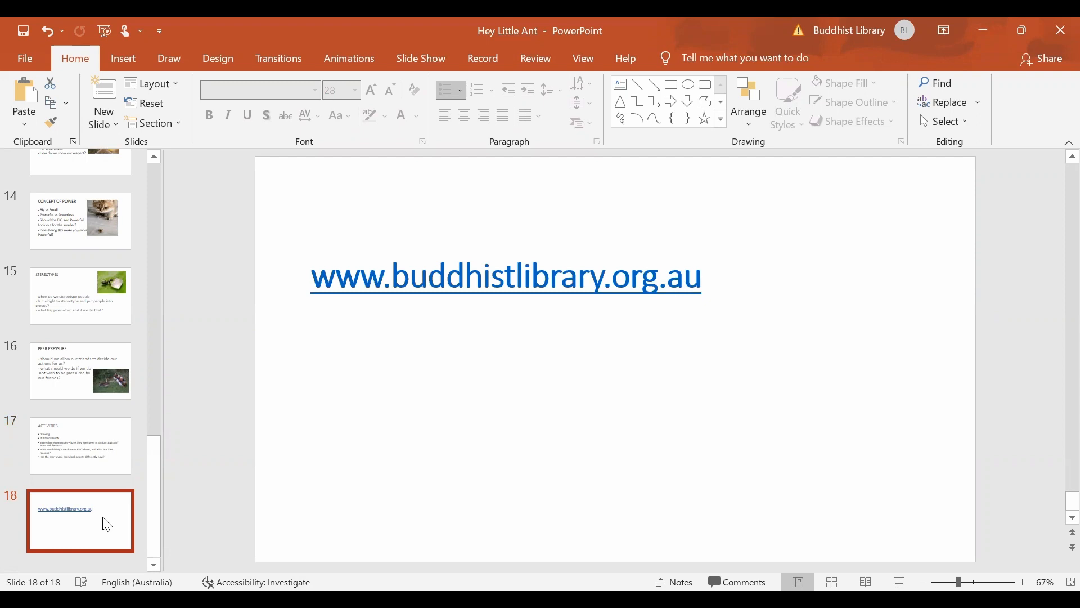
mouse_move(105, 527)
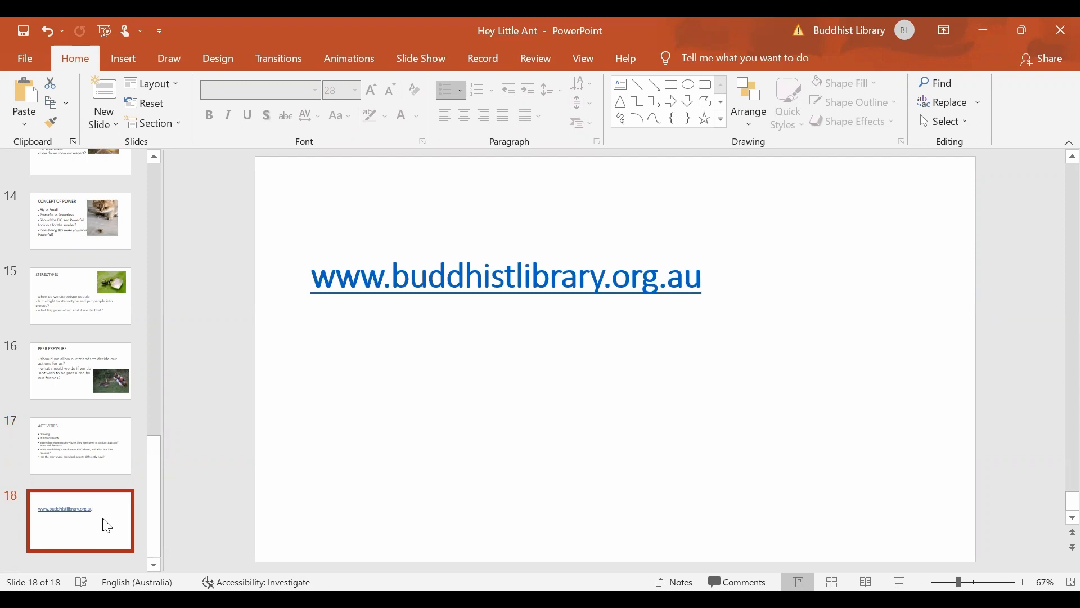
mouse_move(112, 527)
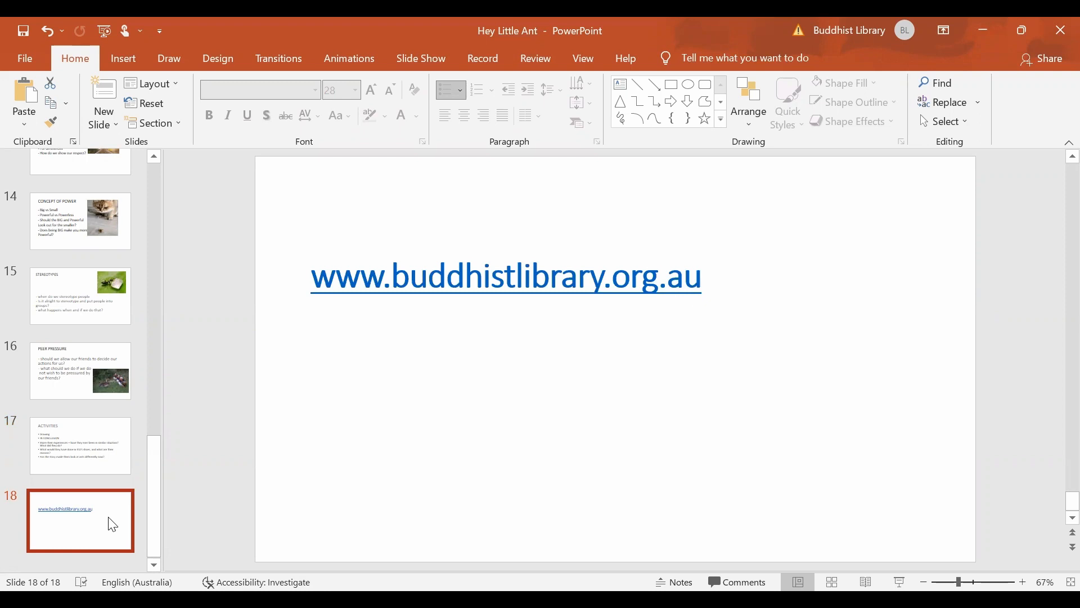